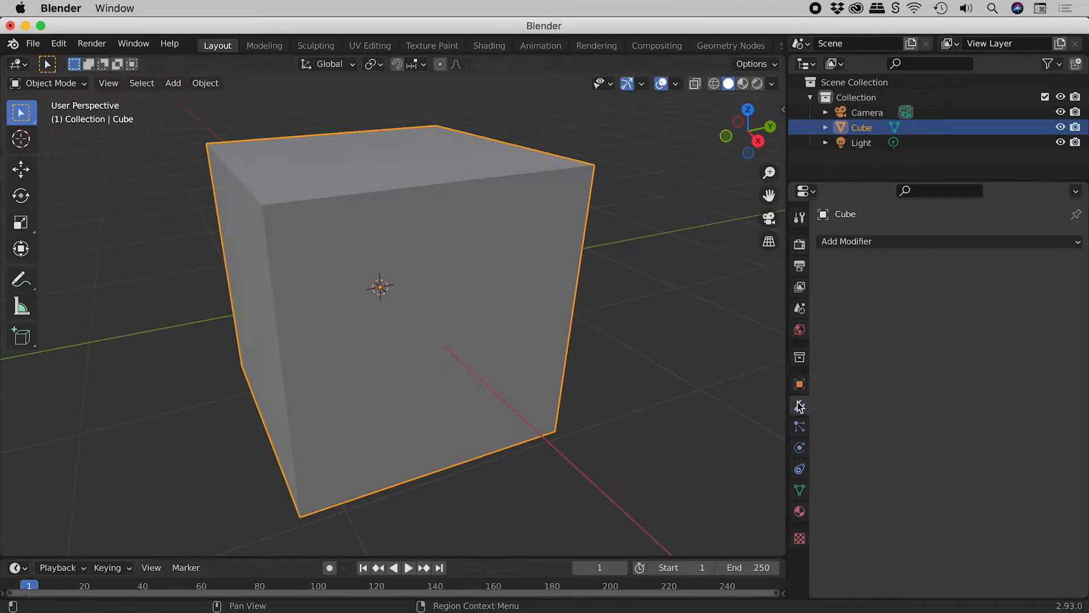
- Add a Bevel modifier to the default cube from the Add Modifier list
click(846, 240)
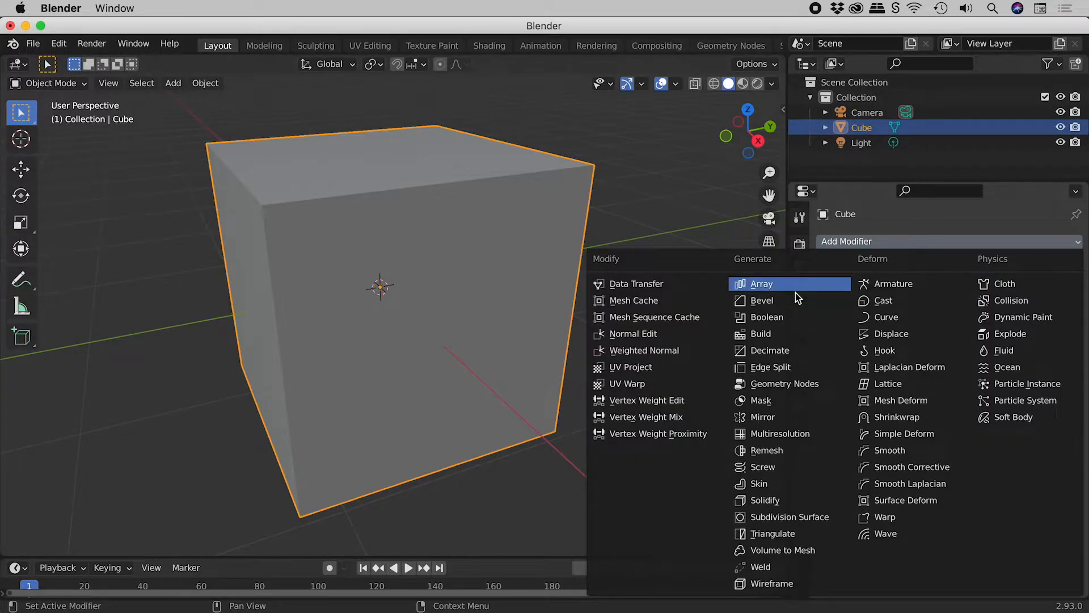
click(763, 300)
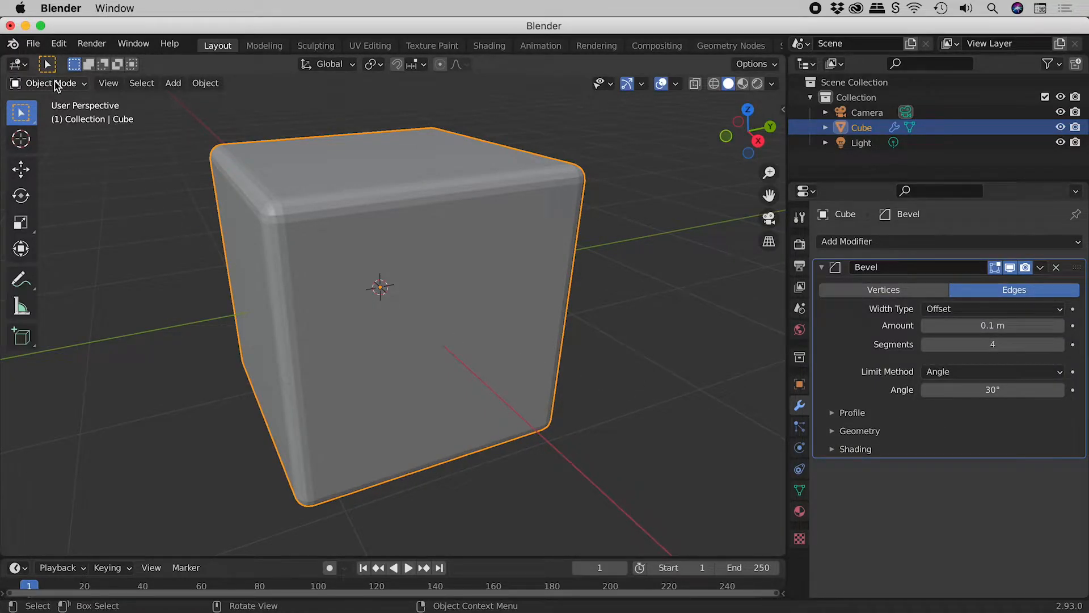
key(Tab)
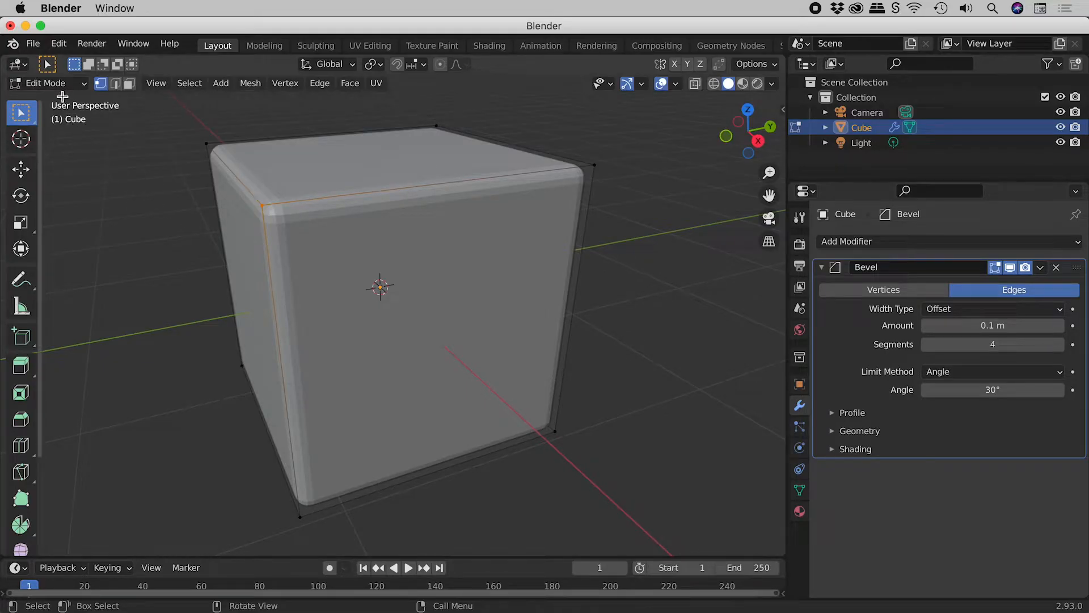
key(Tab)
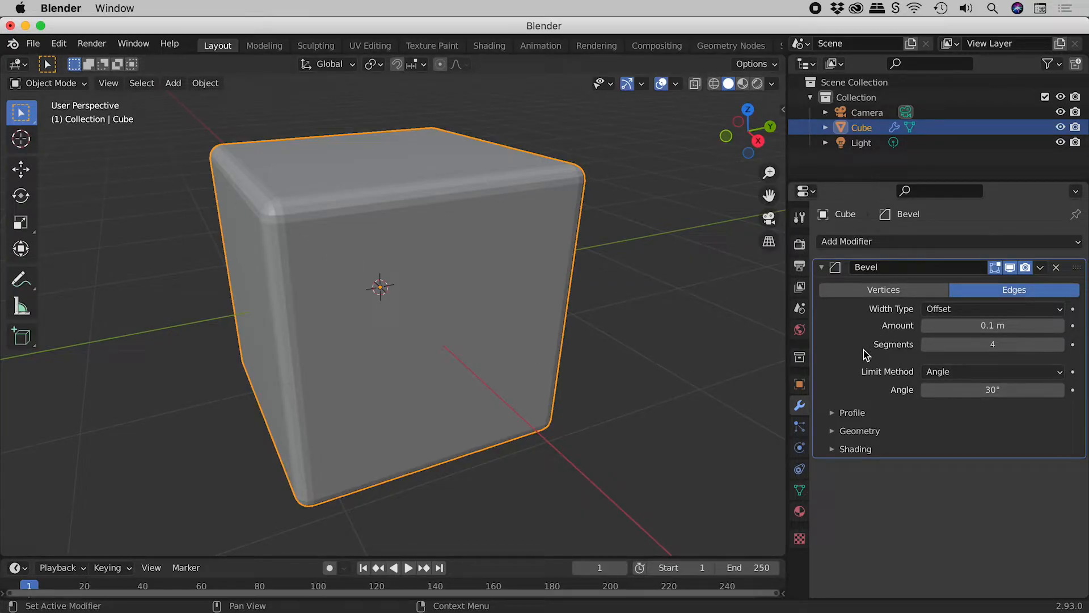
mouse_move(949, 420)
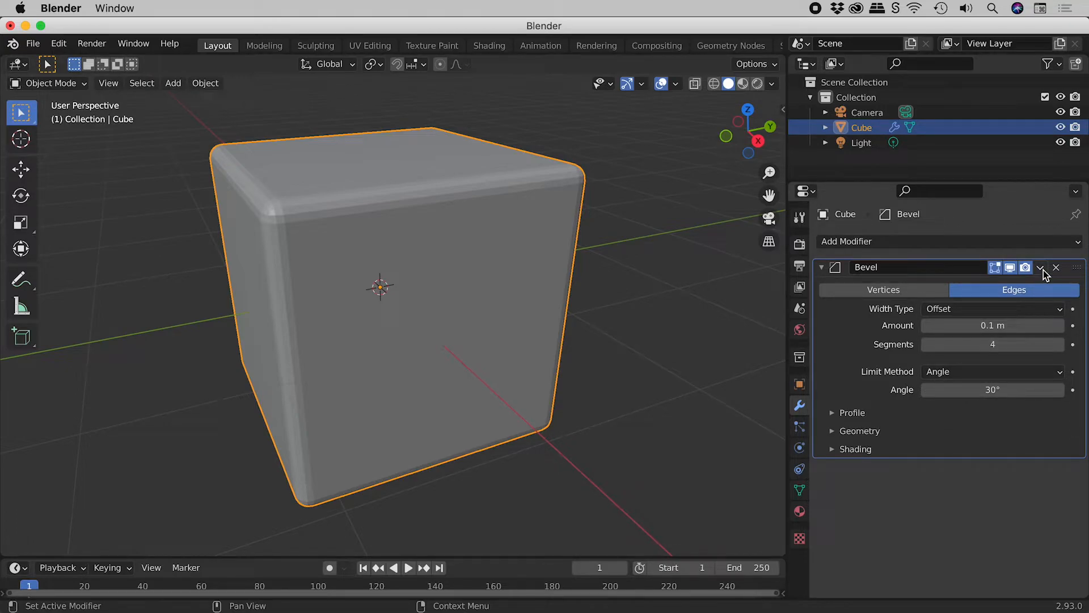
- Apply the Bevel modifier so the rounded edges become permanent mesh geometry
click(1041, 267)
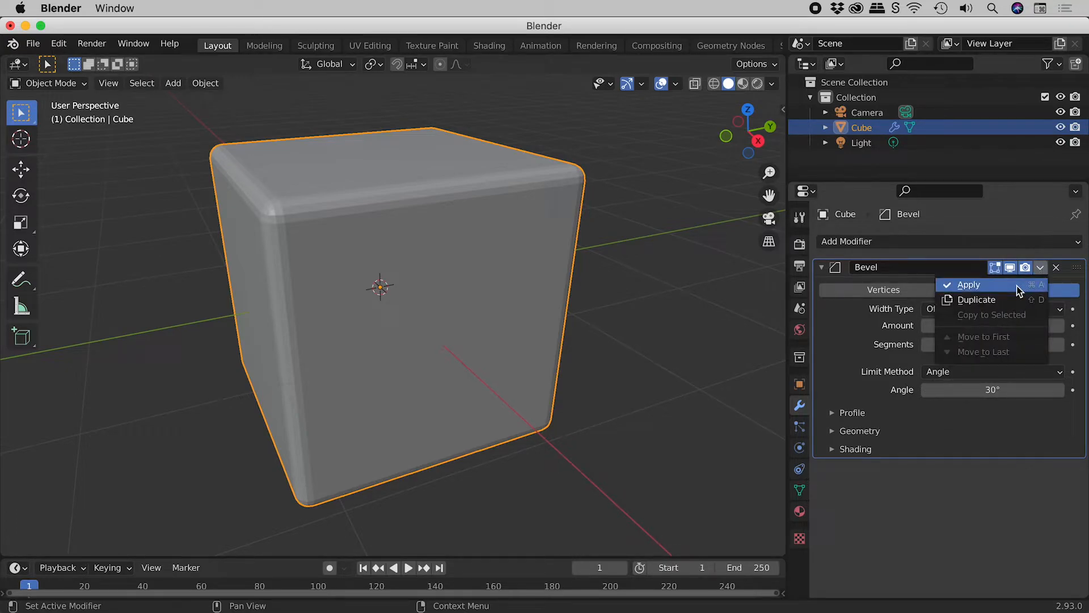
click(967, 284)
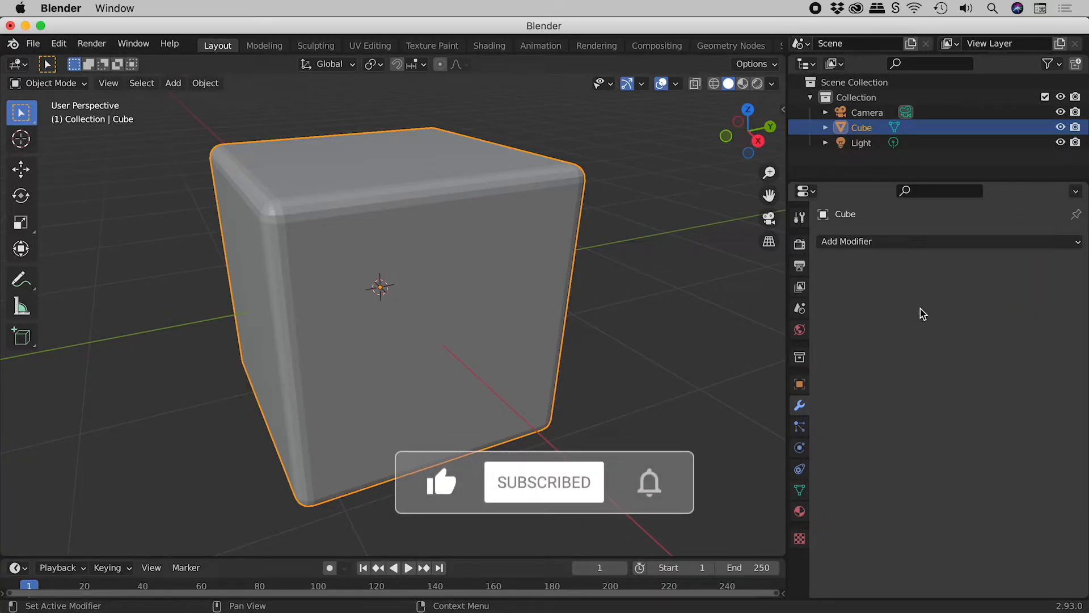
mouse_move(406, 212)
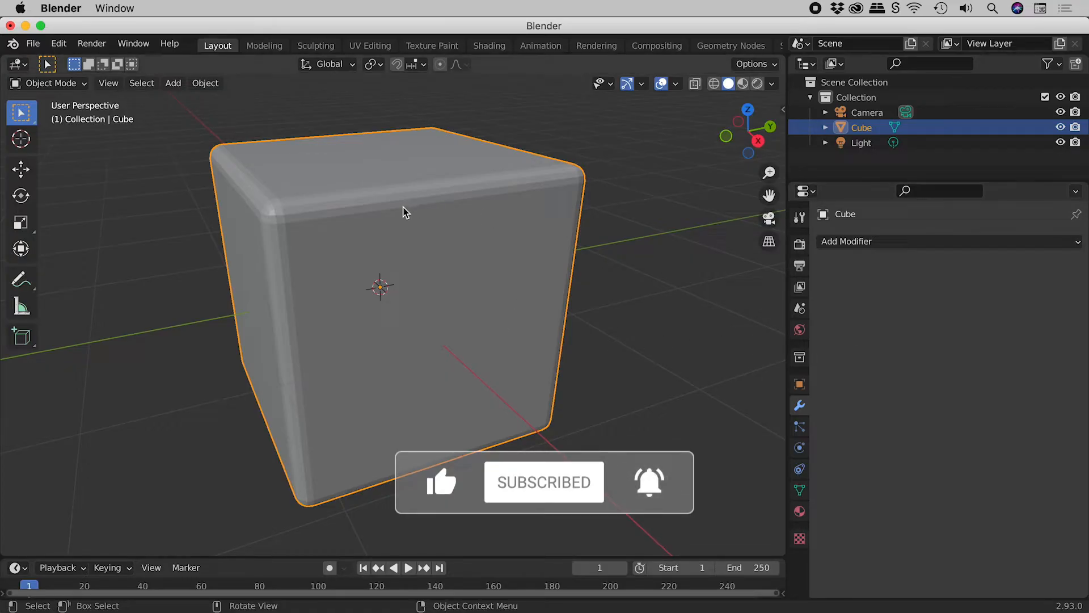